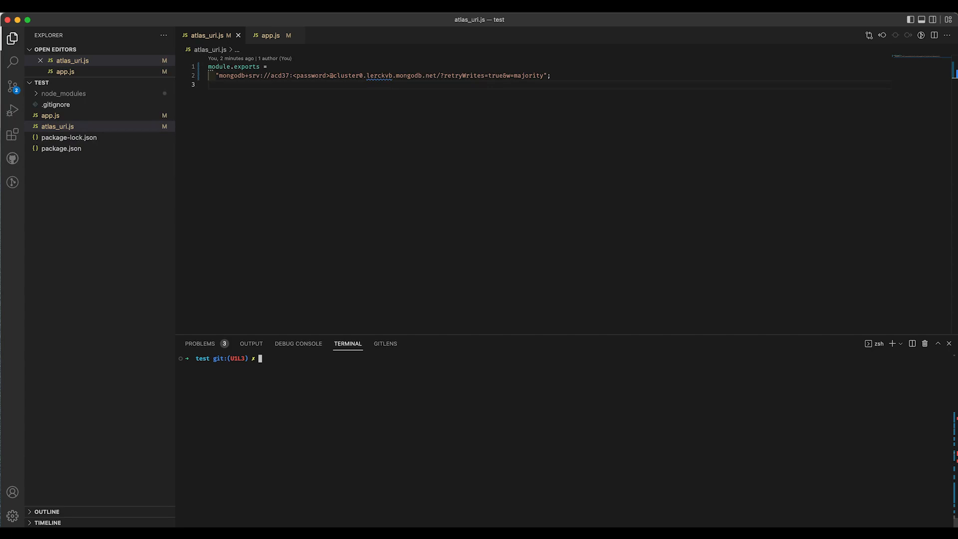
Show app.js with the script that connects to Atlas and lists databases.
{"action": "left_click", "coordinate": [12, 39]}
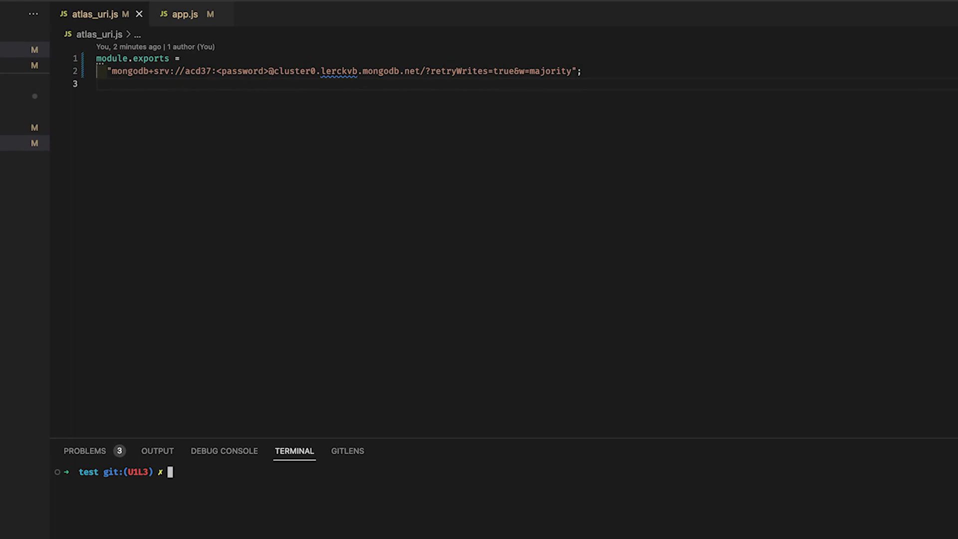
{"action": "mouse_move", "coordinate": [181, 24]}
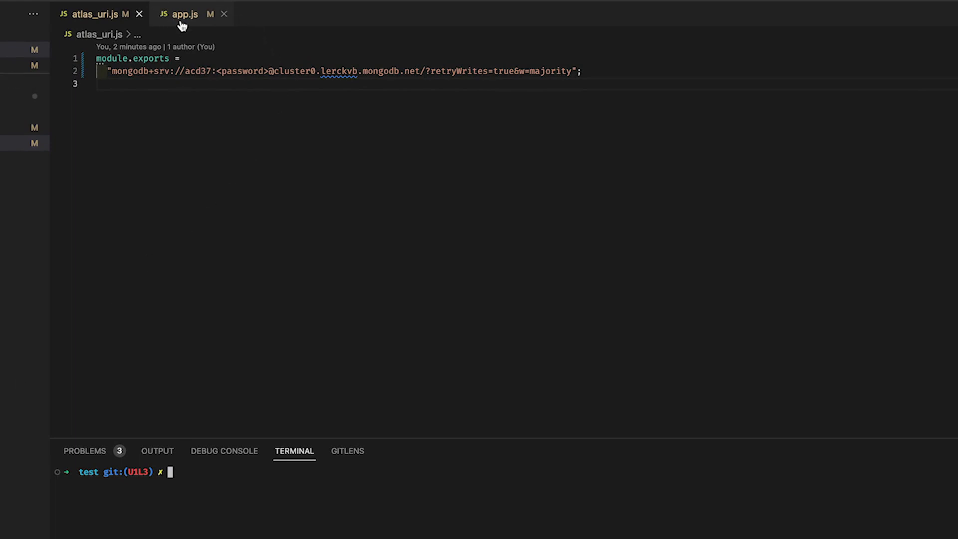
{"action": "left_click", "coordinate": [183, 14]}
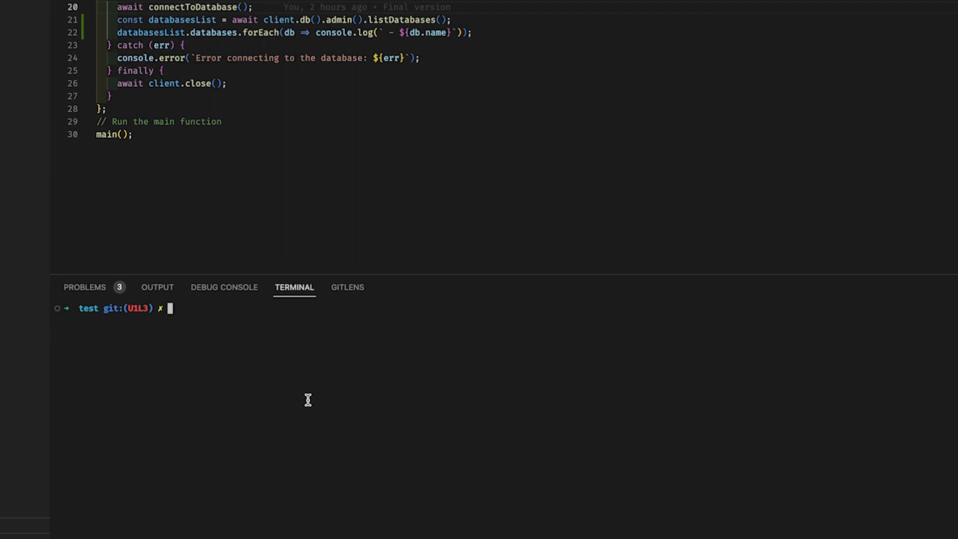
Run node app.js in the terminal, producing a MongoServerSelectionError.
{"action": "type", "text": "node app.js"}
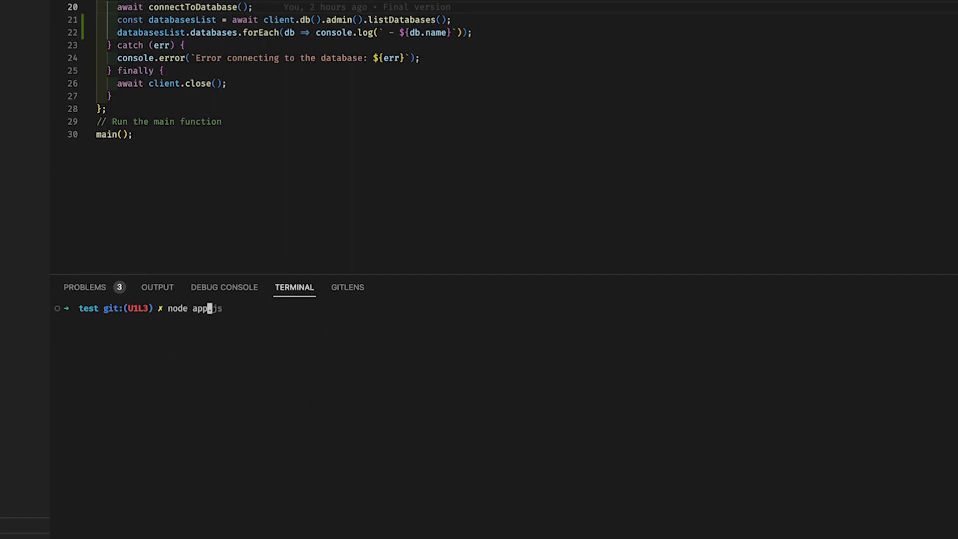
{"action": "key", "text": "Return"}
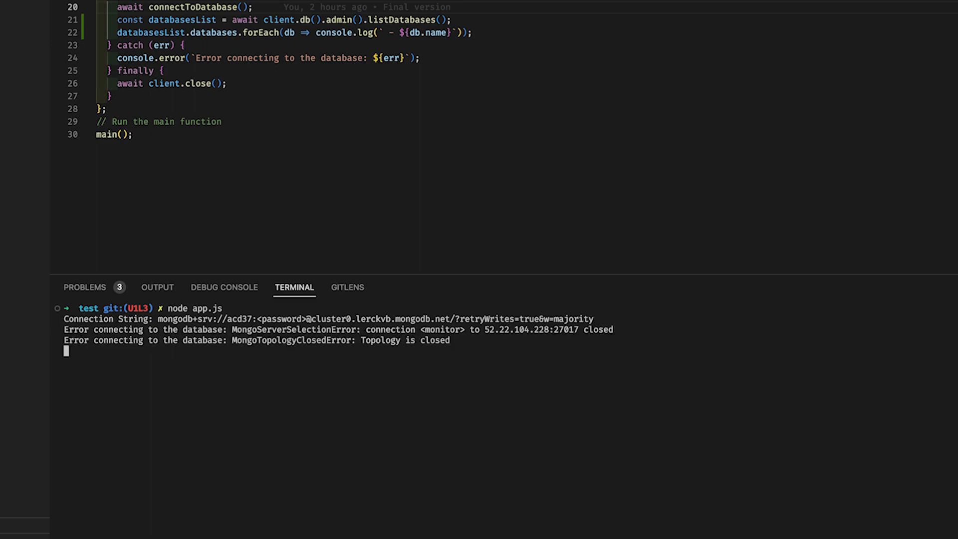
{"action": "key", "text": "Return"}
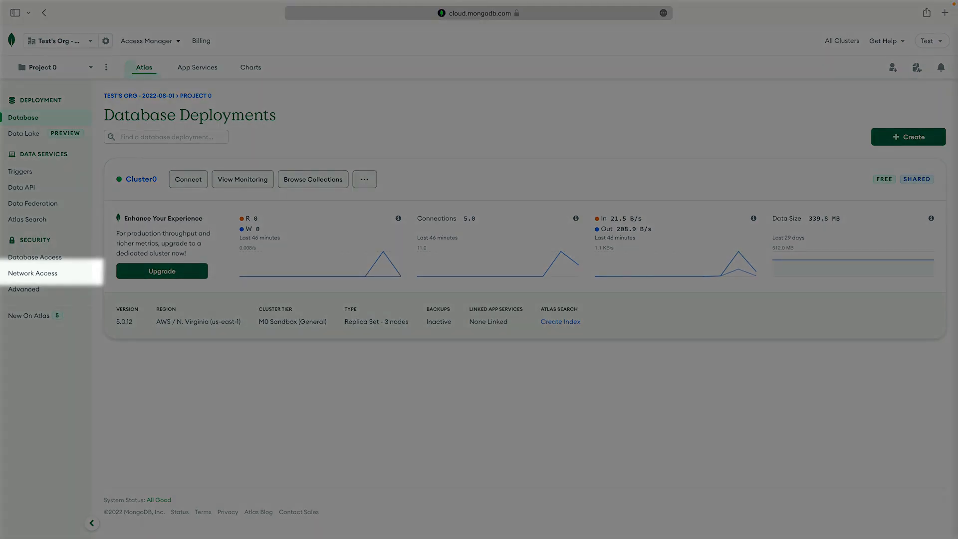
{"action": "mouse_move", "coordinate": [32, 274]}
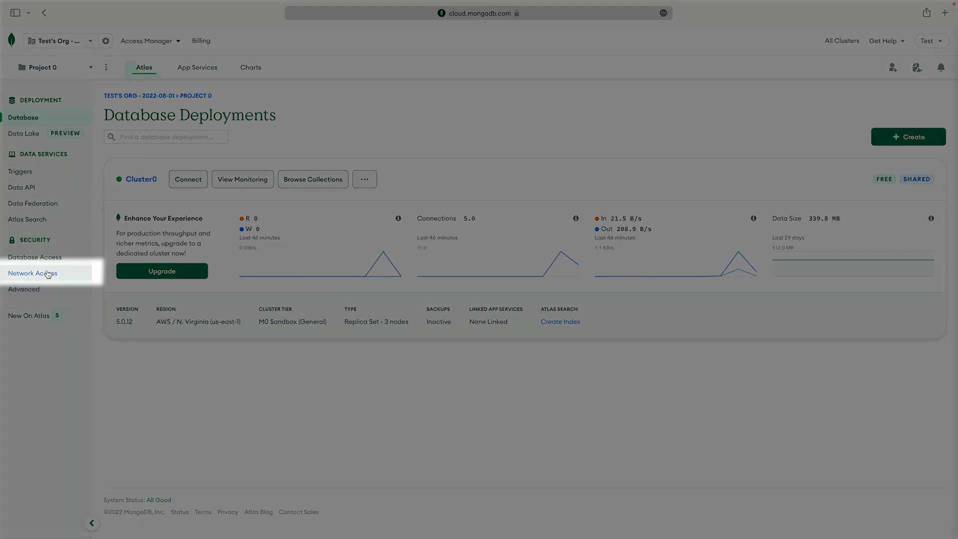
Go to the project's Network Access page with its empty IP access list.
{"action": "left_click", "coordinate": [33, 274]}
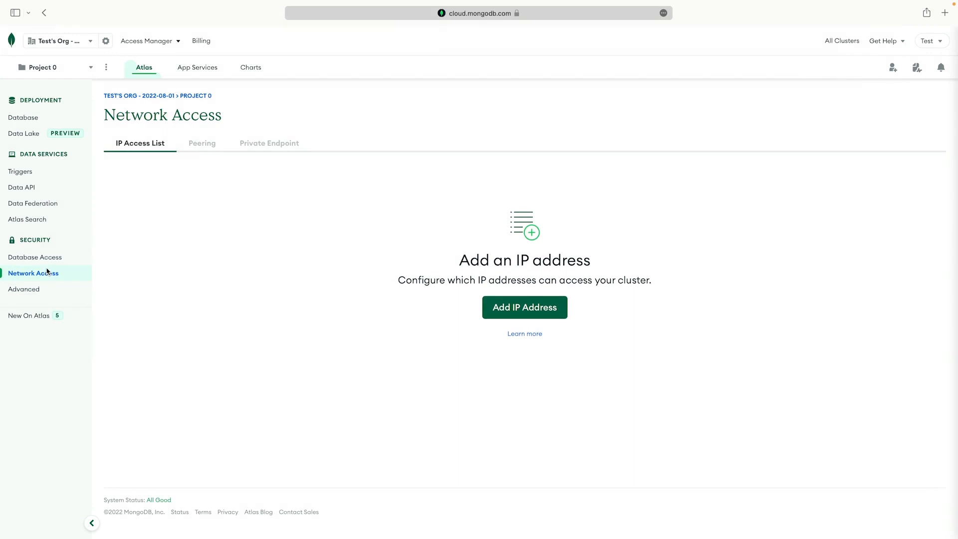
{"action": "left_click", "coordinate": [524, 306]}
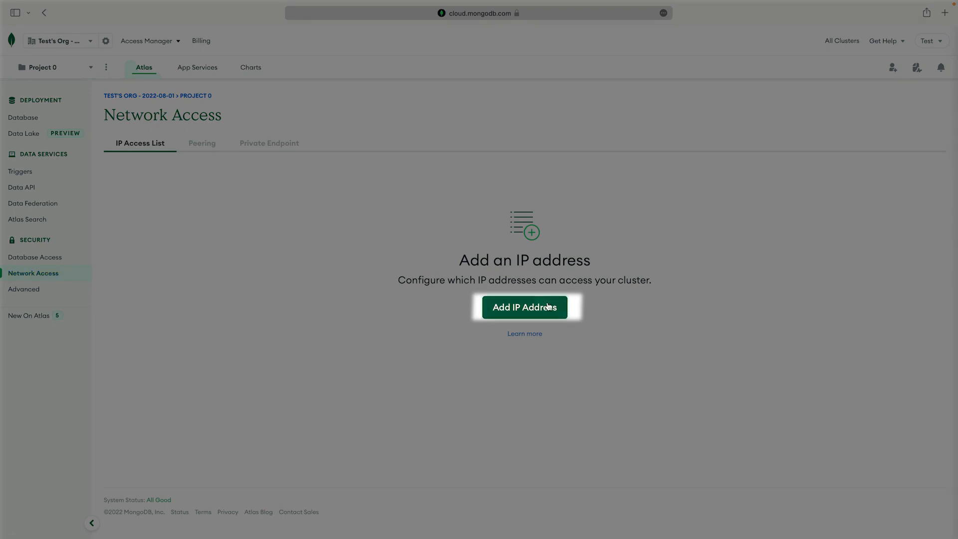
Add the current machine's IP address to the IP access list and confirm.
{"action": "left_click", "coordinate": [524, 307]}
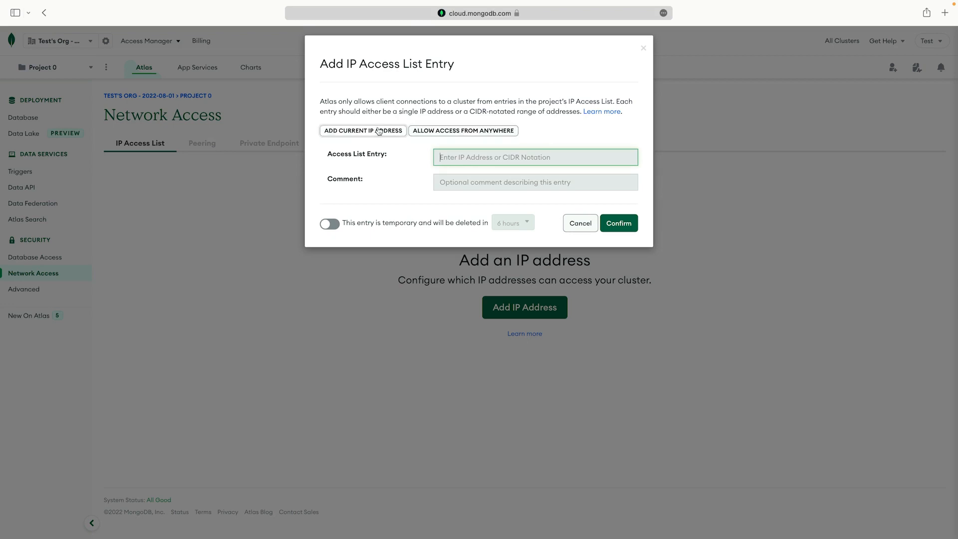
{"action": "left_click", "coordinate": [363, 129]}
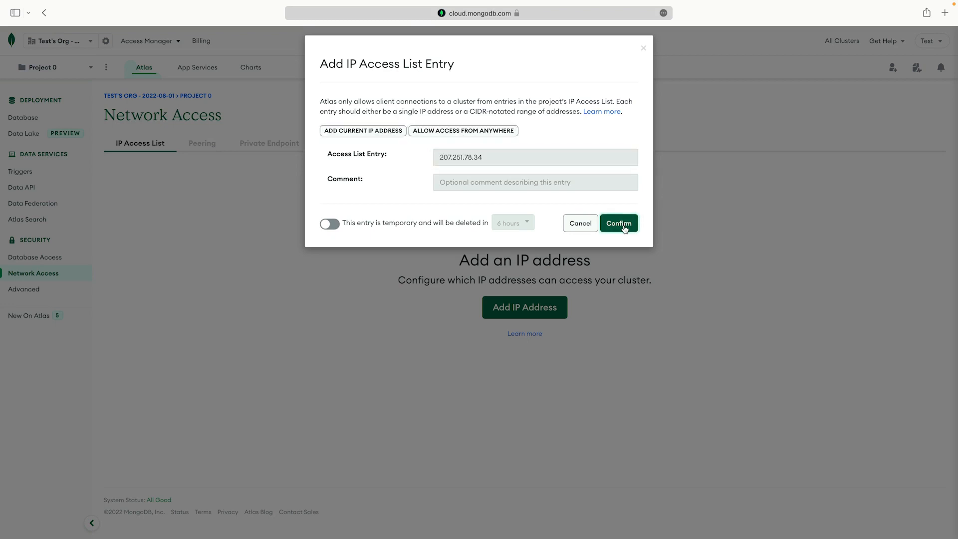
{"action": "left_click", "coordinate": [618, 223]}
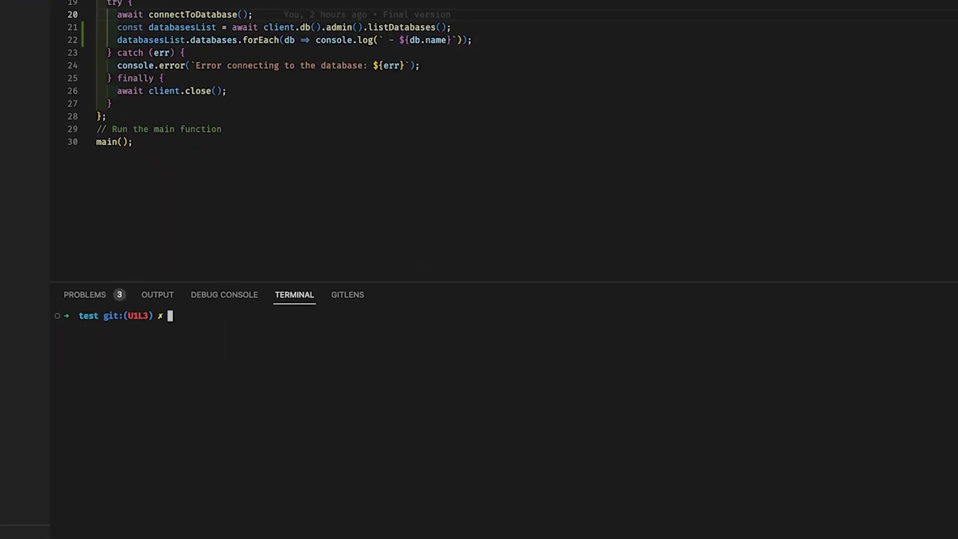
Rerun node app.js, now getting a bad auth 'Authentication failed' error.
{"action": "type", "text": "node app.js"}
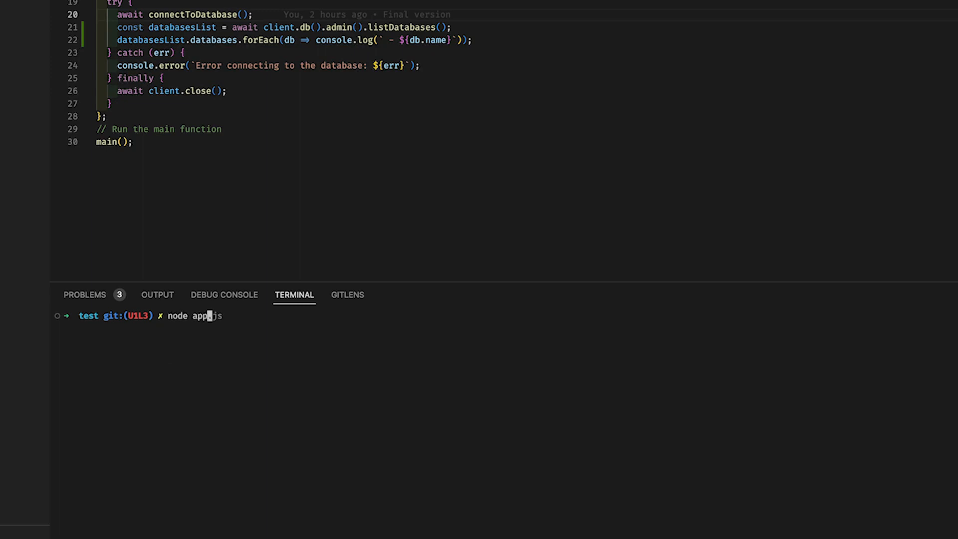
{"action": "key", "text": "Return"}
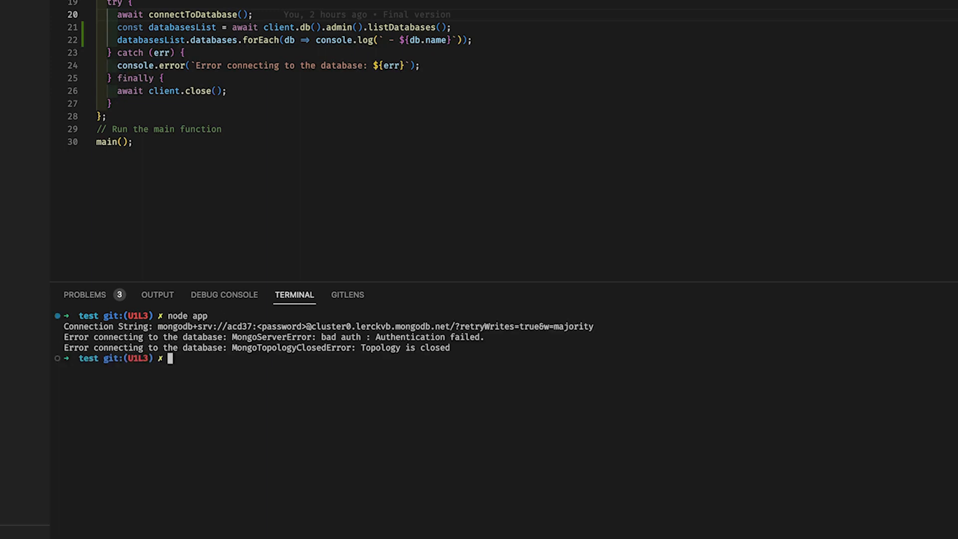
{"action": "double_click", "coordinate": [428, 336]}
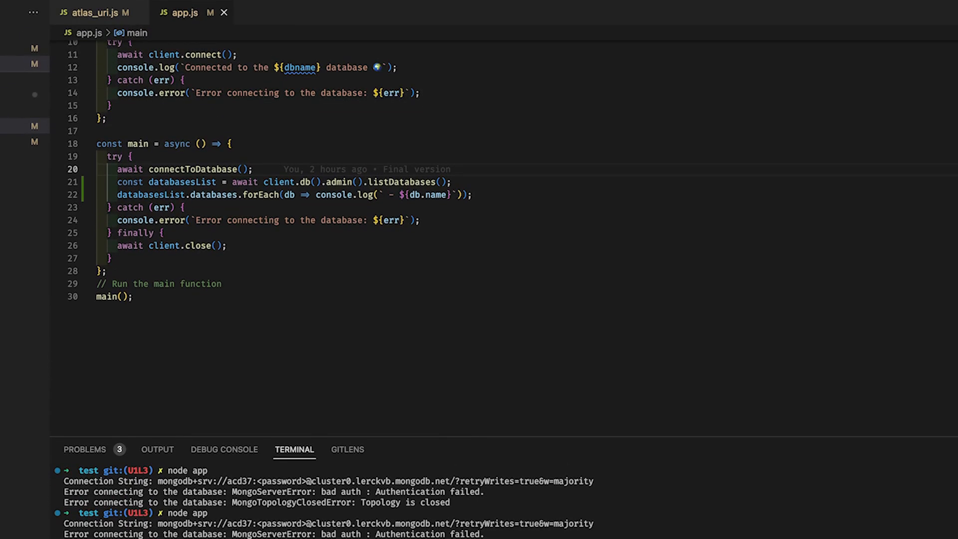
{"action": "left_click", "coordinate": [92, 12]}
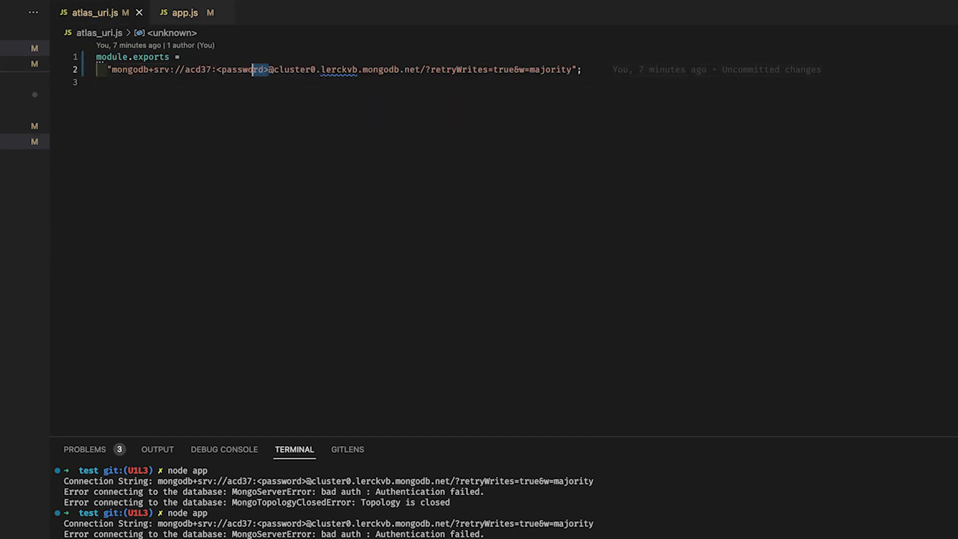
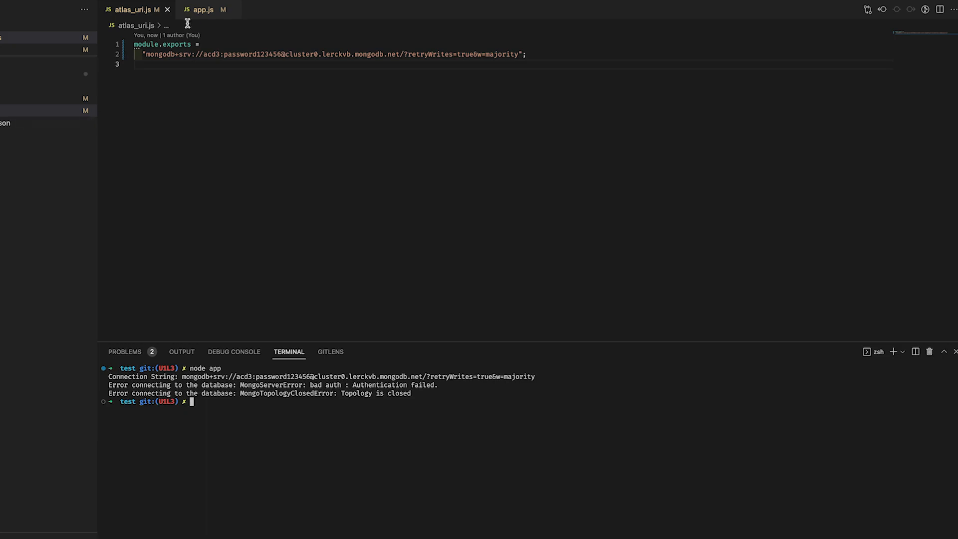
{"action": "mouse_move", "coordinate": [223, 57]}
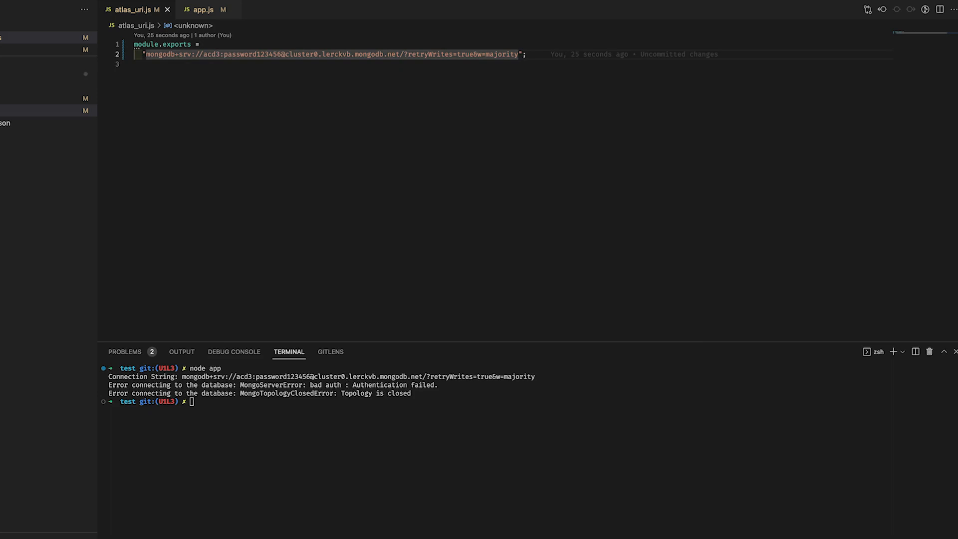
Correct the username to acd37 and type node app in the terminal.
{"action": "type", "text": "7"}
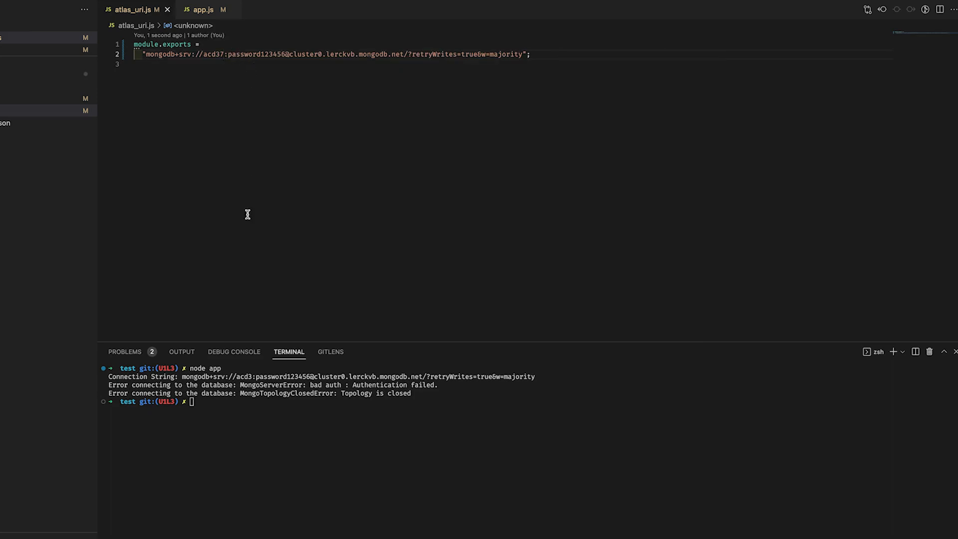
{"action": "type", "text": "node app"}
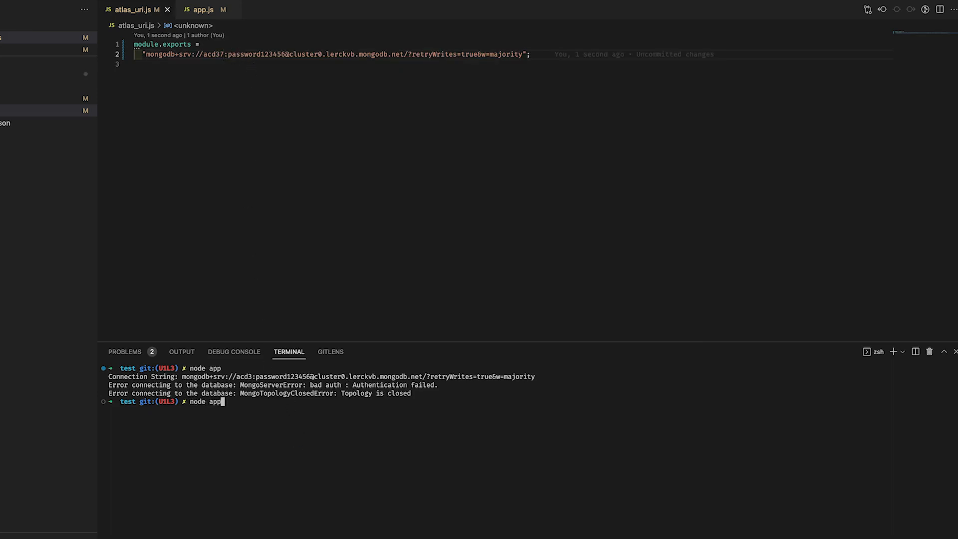